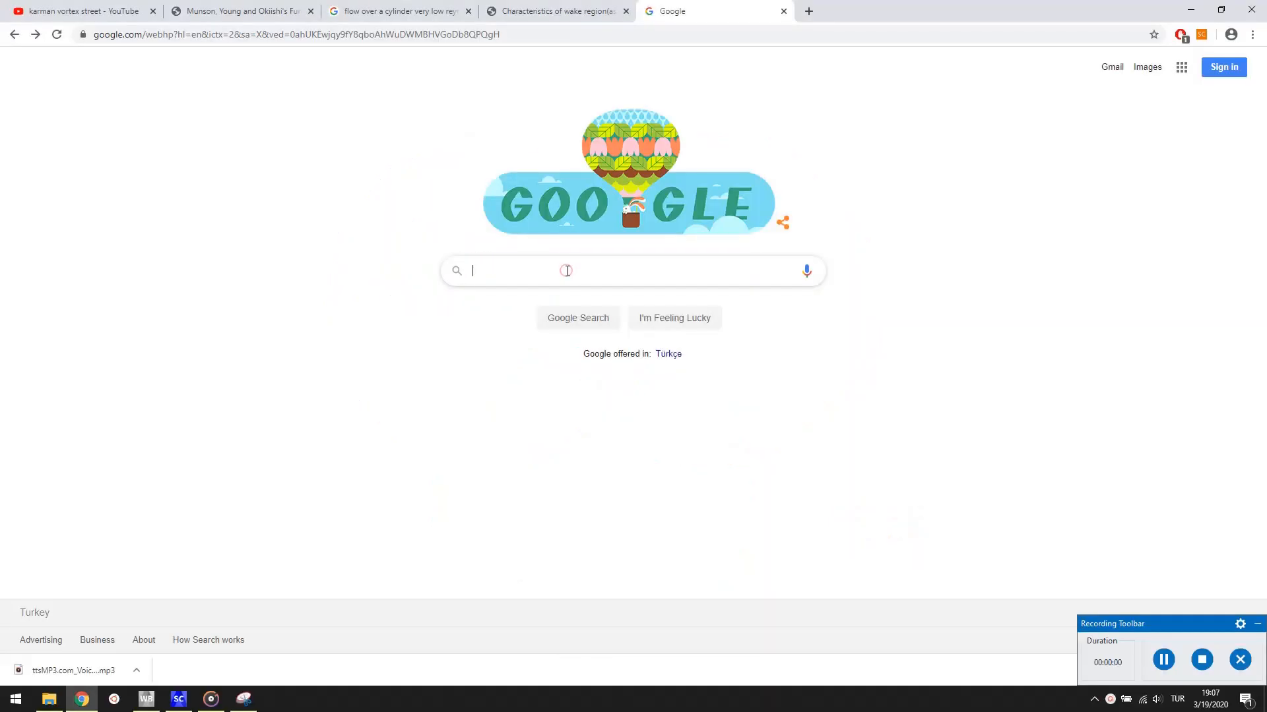
# Run a Google search for 'me485'.
pyautogui.write('me485')
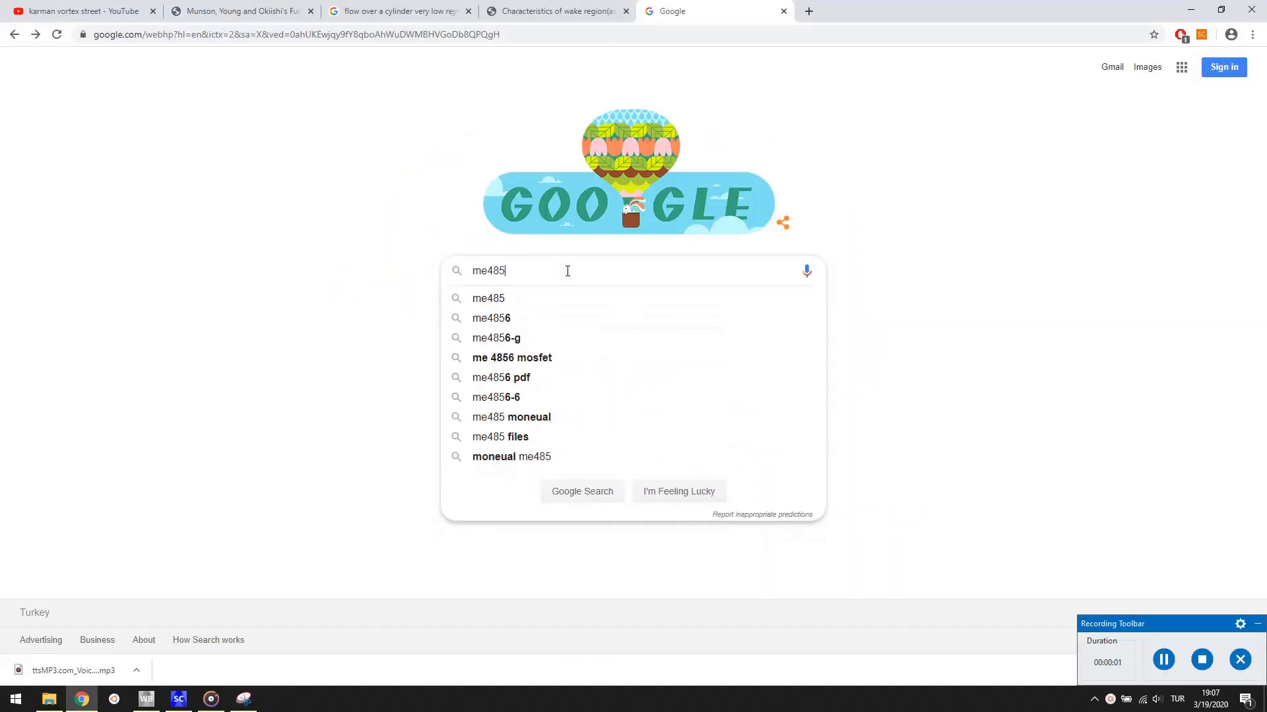
pyautogui.press('enter')
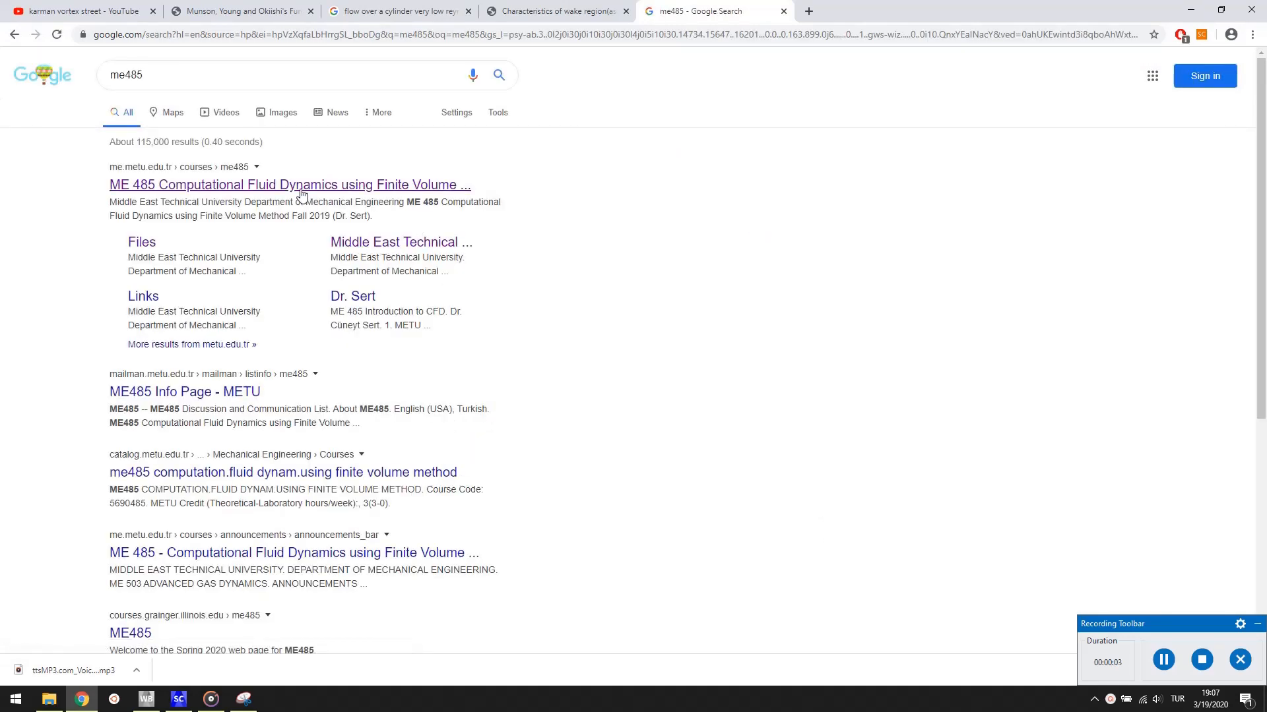
# Open METU's ME 485 course site and browse its Files page of handouts and tutorials.
pyautogui.click(289, 185)
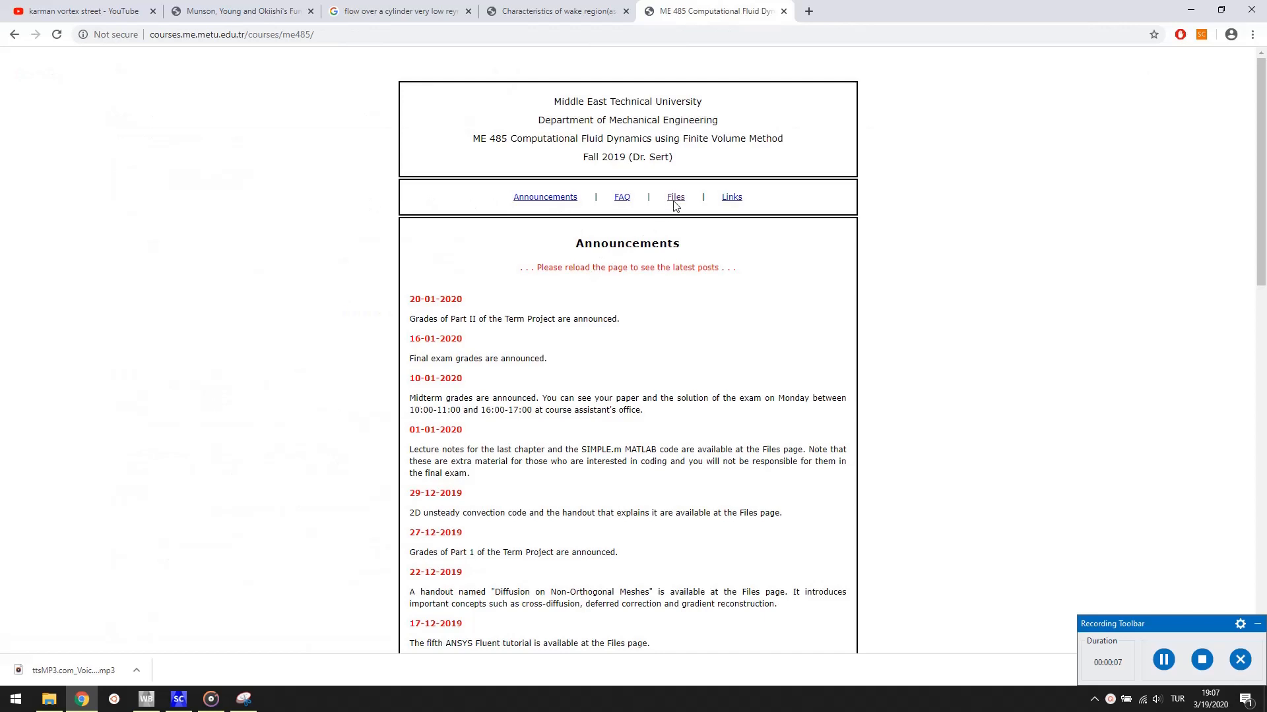
pyautogui.click(676, 196)
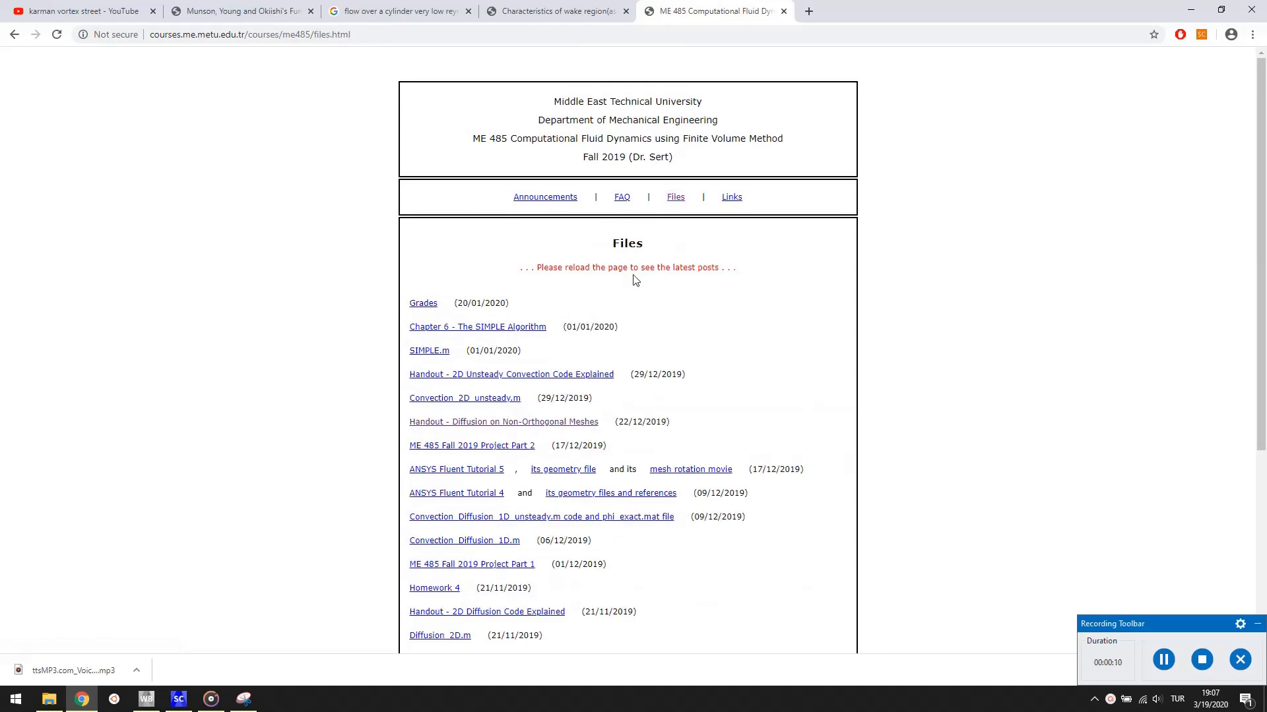
pyautogui.scroll(-3)
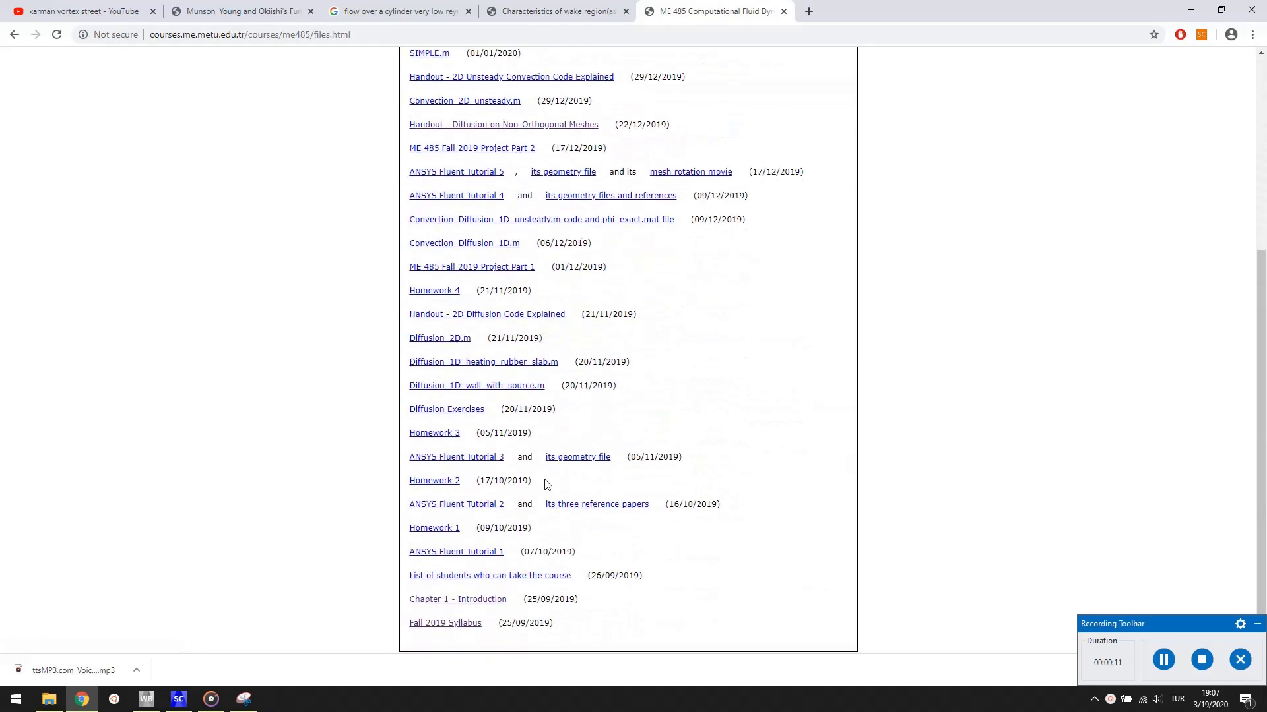
pyautogui.moveTo(458, 598)
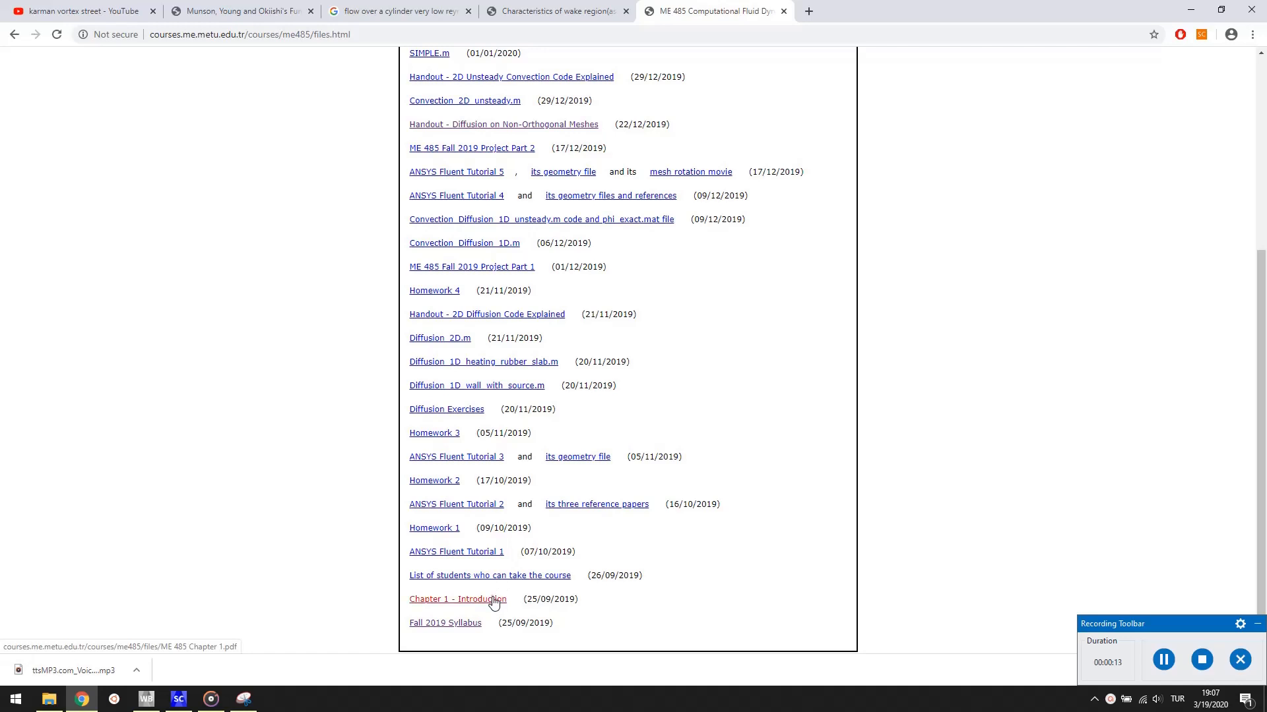
# Open the Chapter 1 - Introduction slides and scroll through them.
pyautogui.click(457, 598)
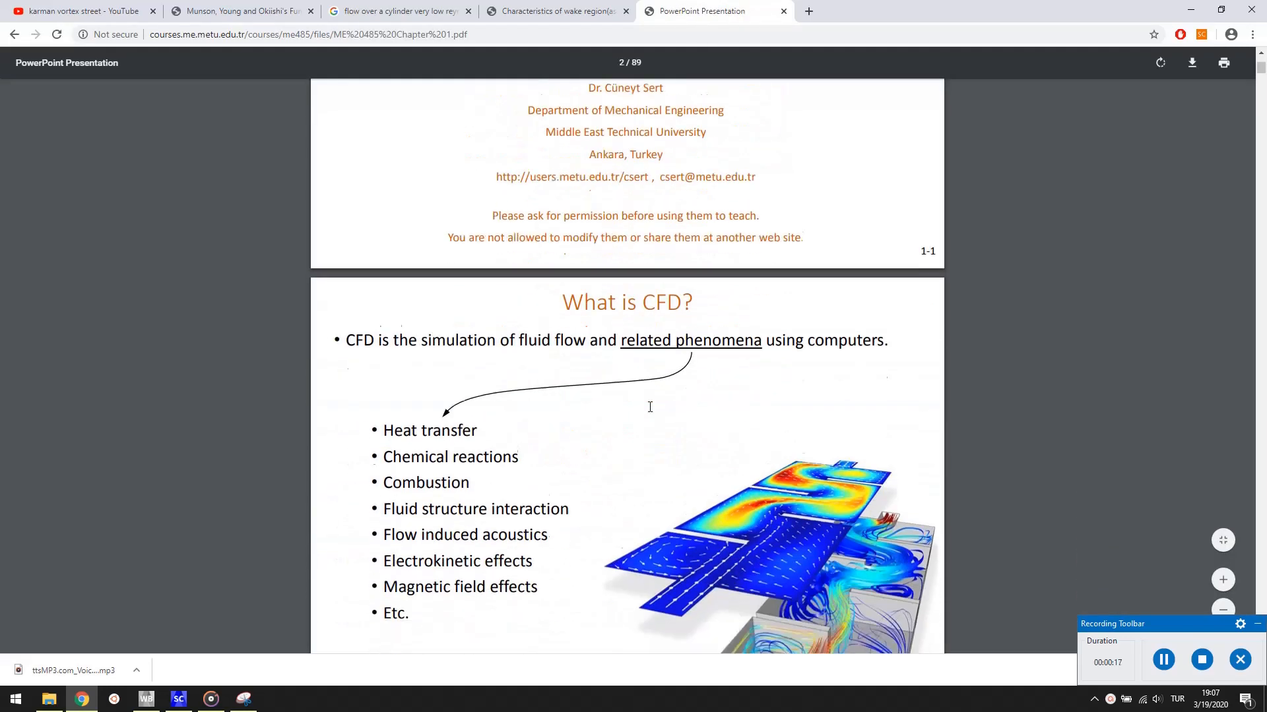
pyautogui.scroll(-3)
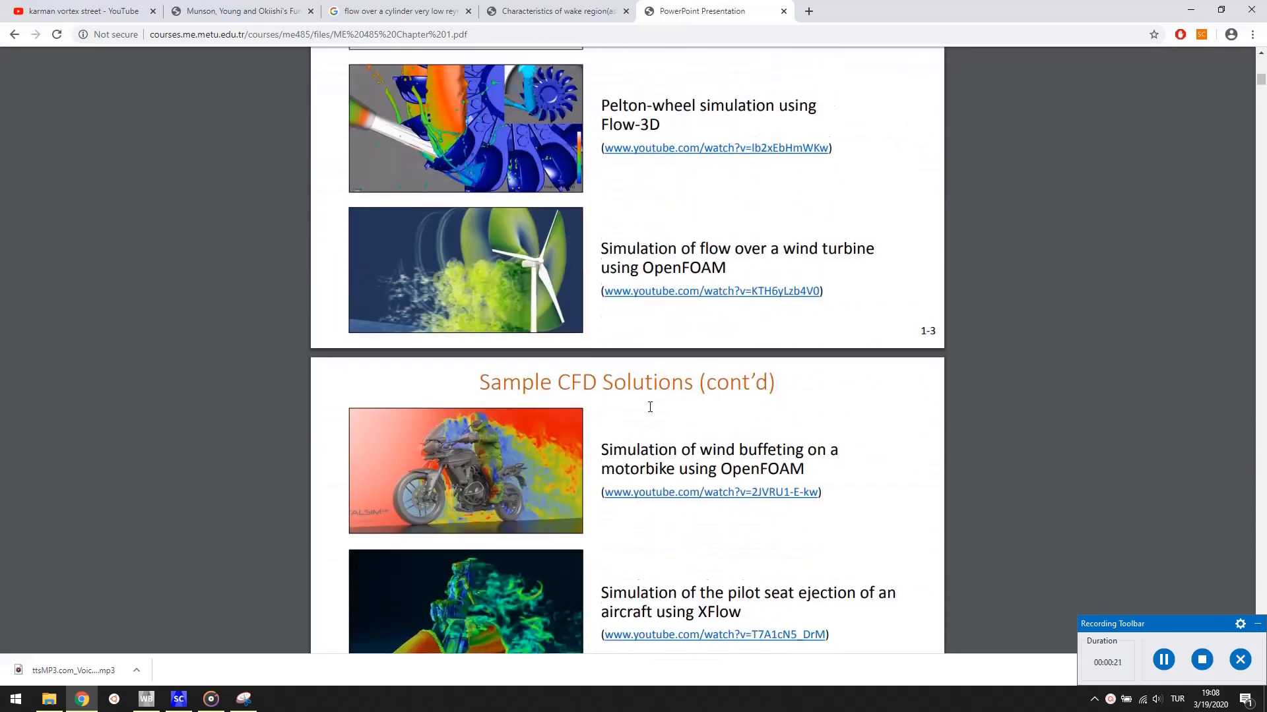
pyautogui.scroll(-3)
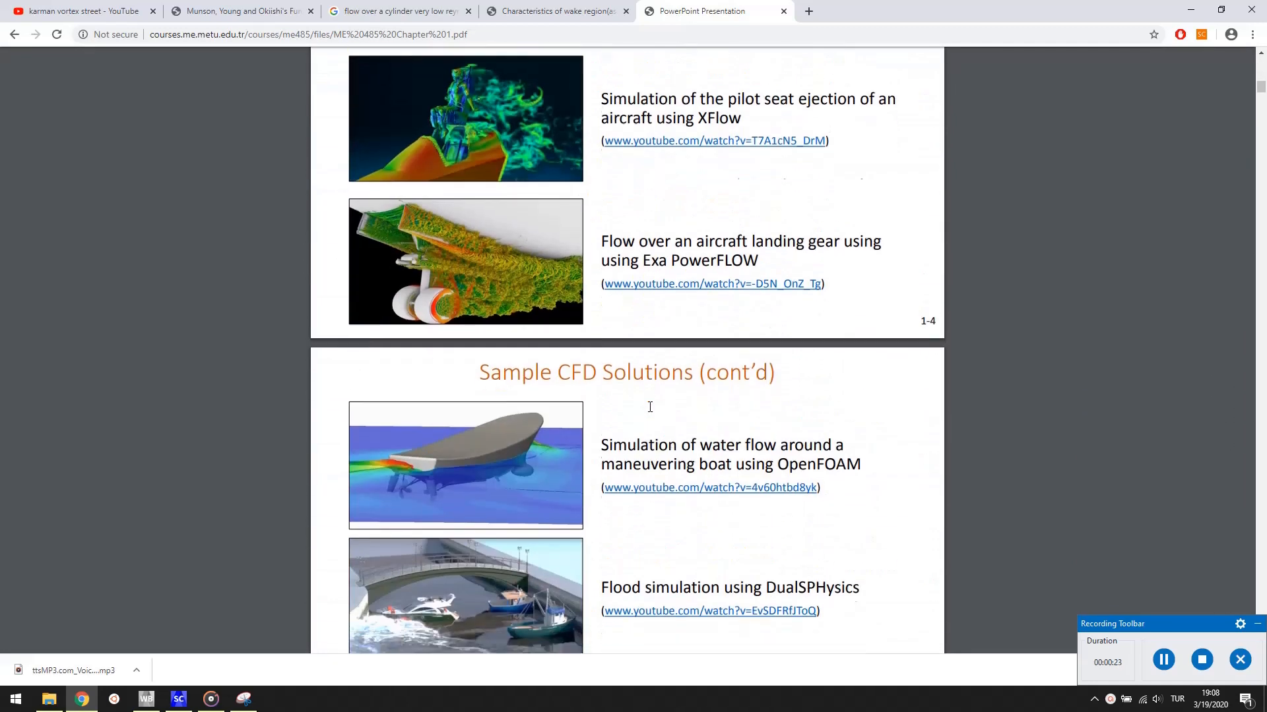
pyautogui.scroll(-3)
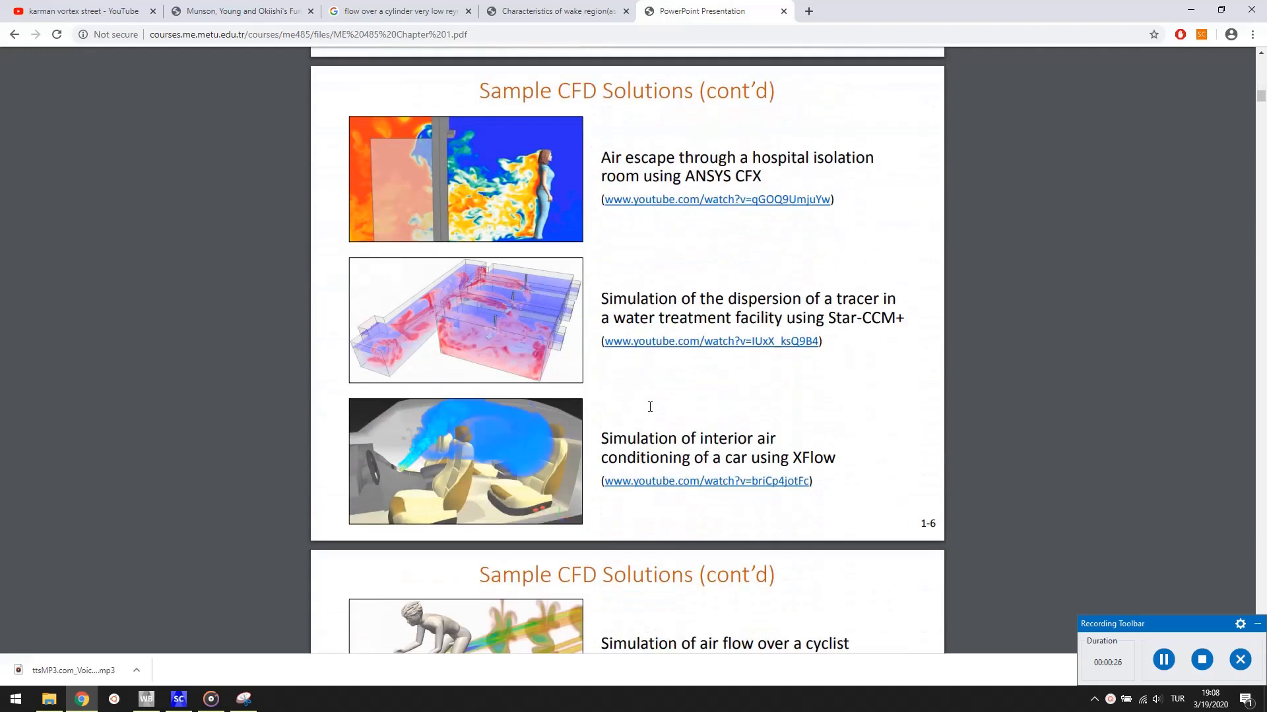
pyautogui.scroll(-3)
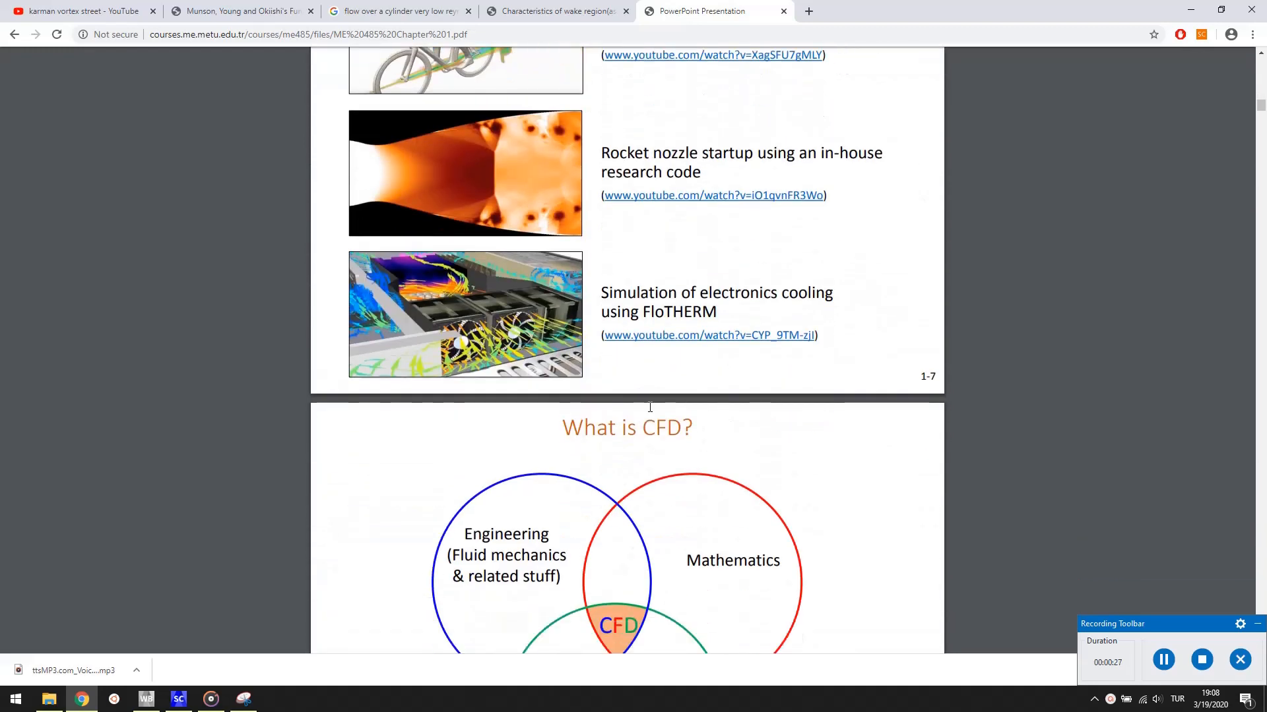
# In the Munson textbook PDF, jump to section 9.3 Drag via the bookmarks.
pyautogui.click(242, 10)
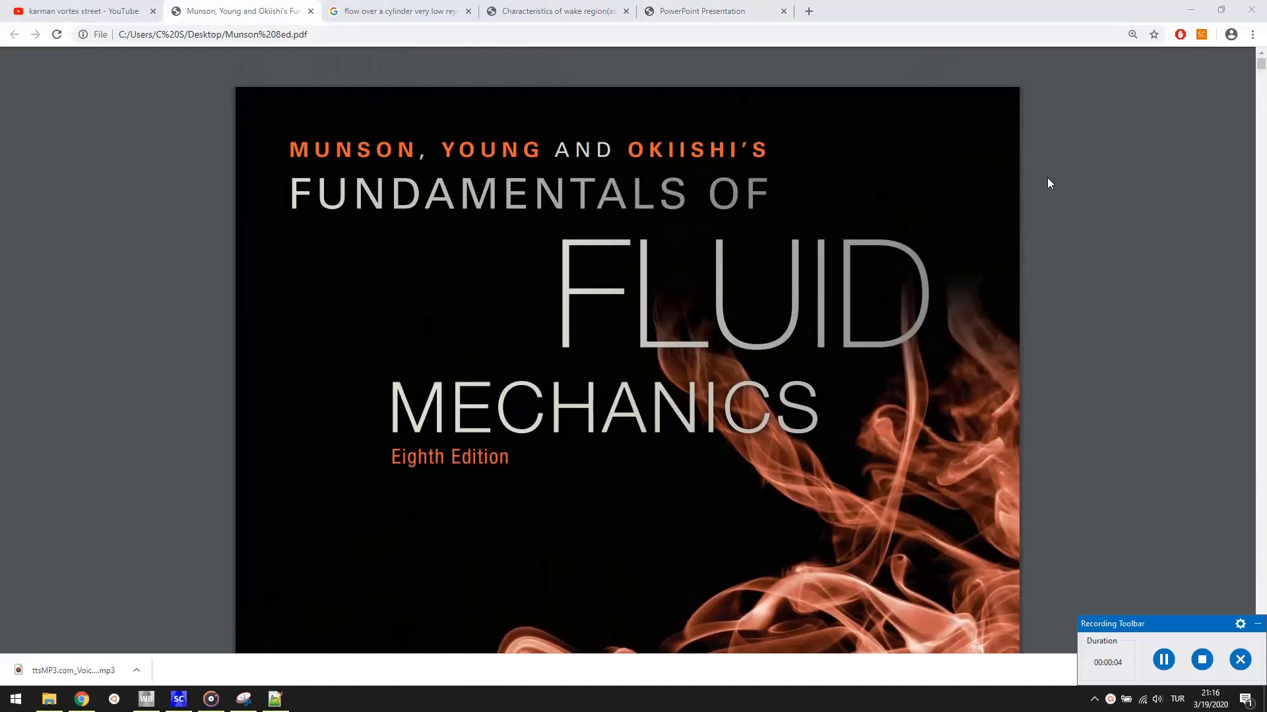
pyautogui.click(1221, 62)
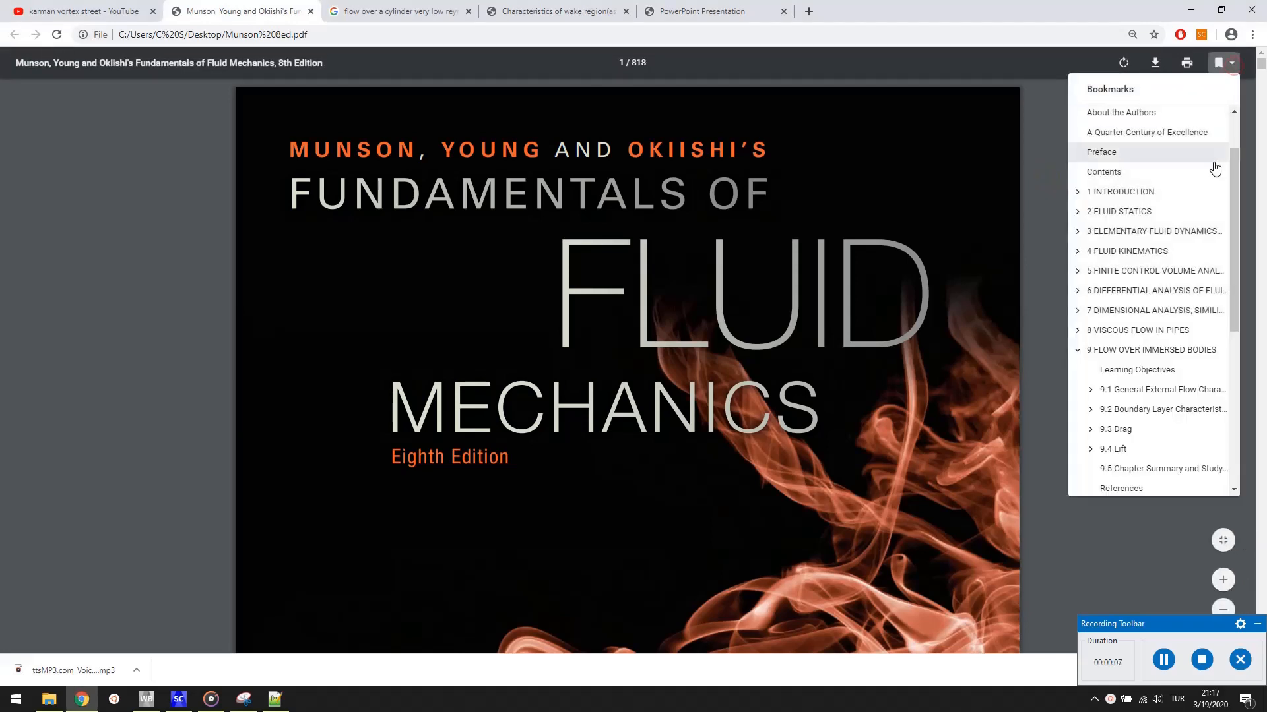
pyautogui.scroll(-3)
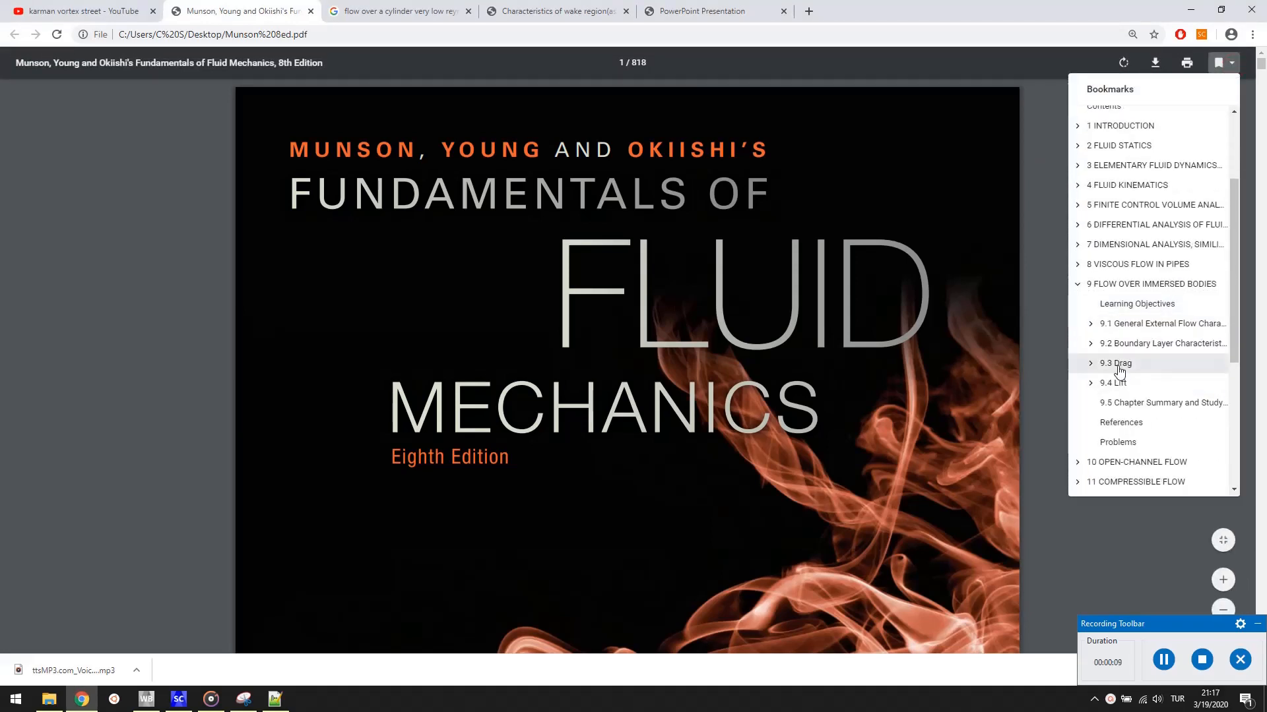
pyautogui.click(1115, 363)
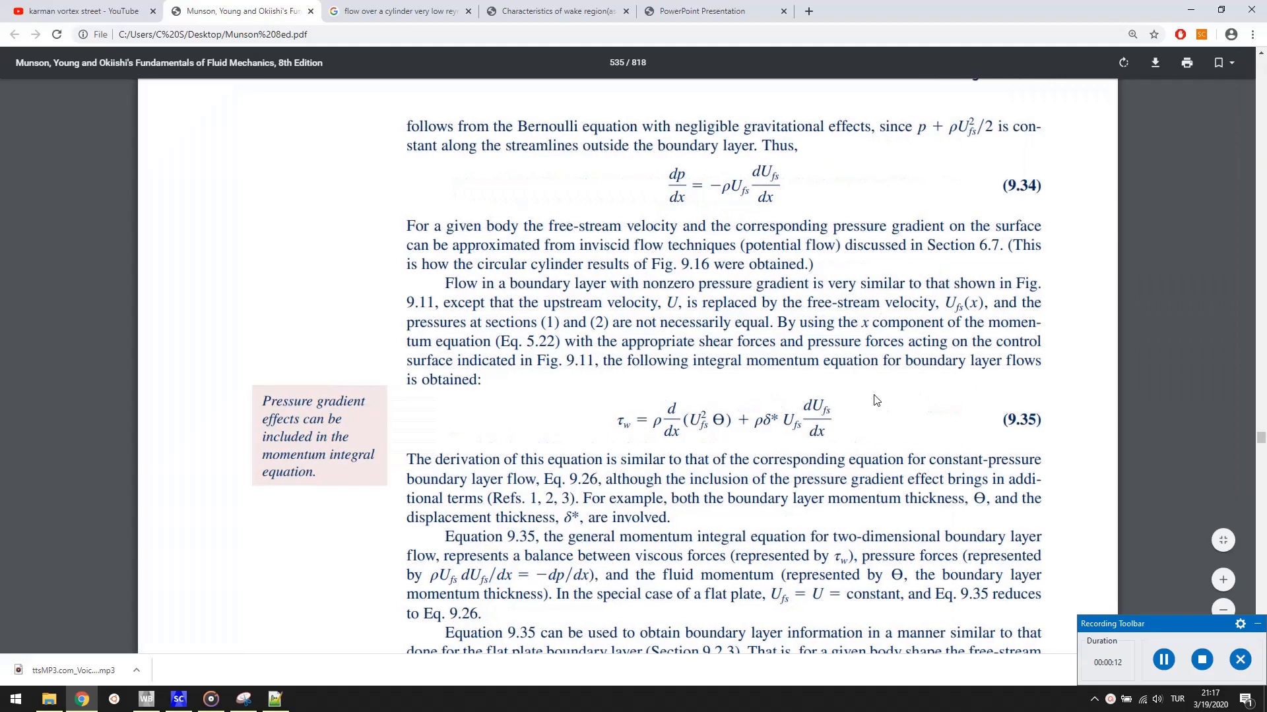
# Scroll section 9.3 to the C_D versus Re chart for smooth cylinders and spheres.
pyautogui.scroll(-3)
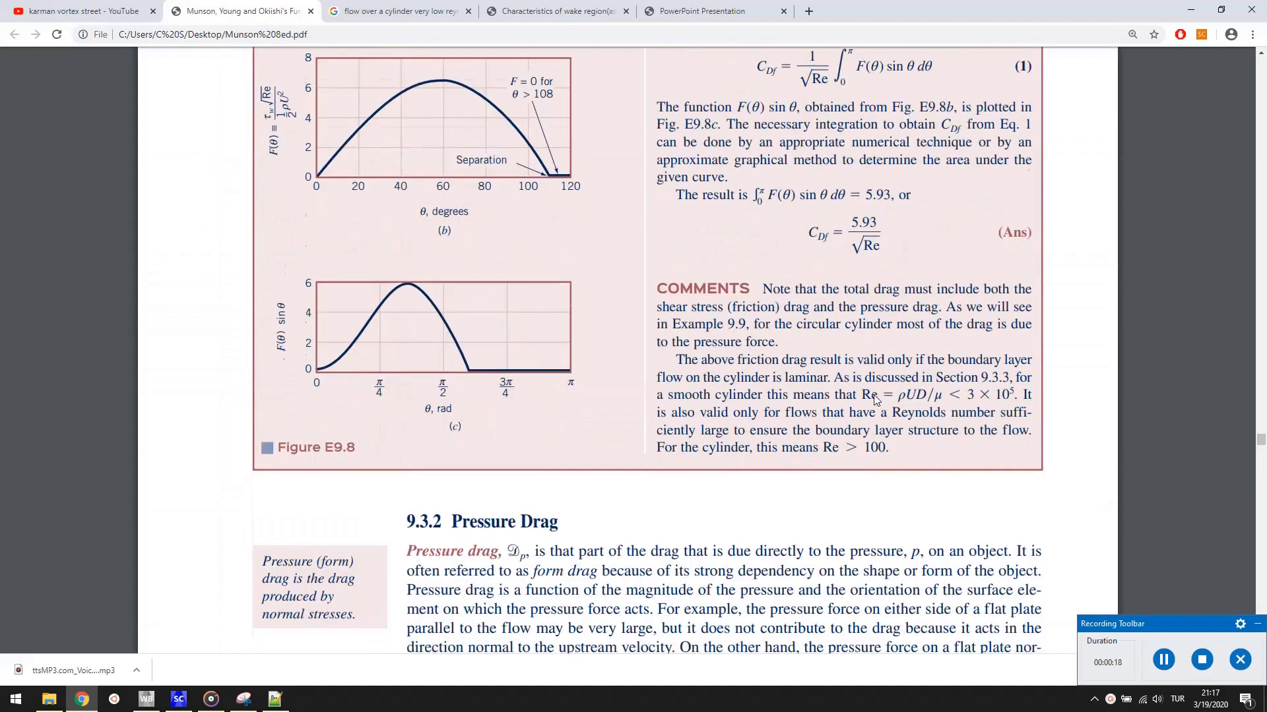
pyautogui.scroll(-3)
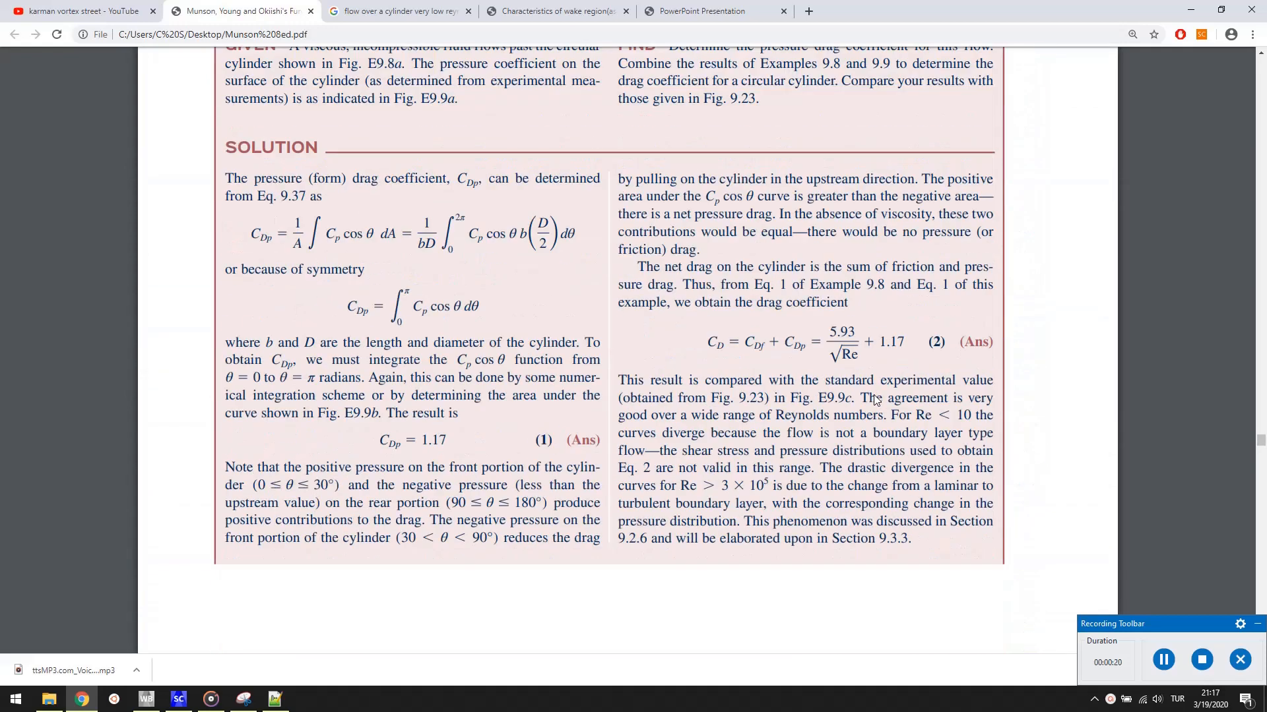
pyautogui.scroll(-3)
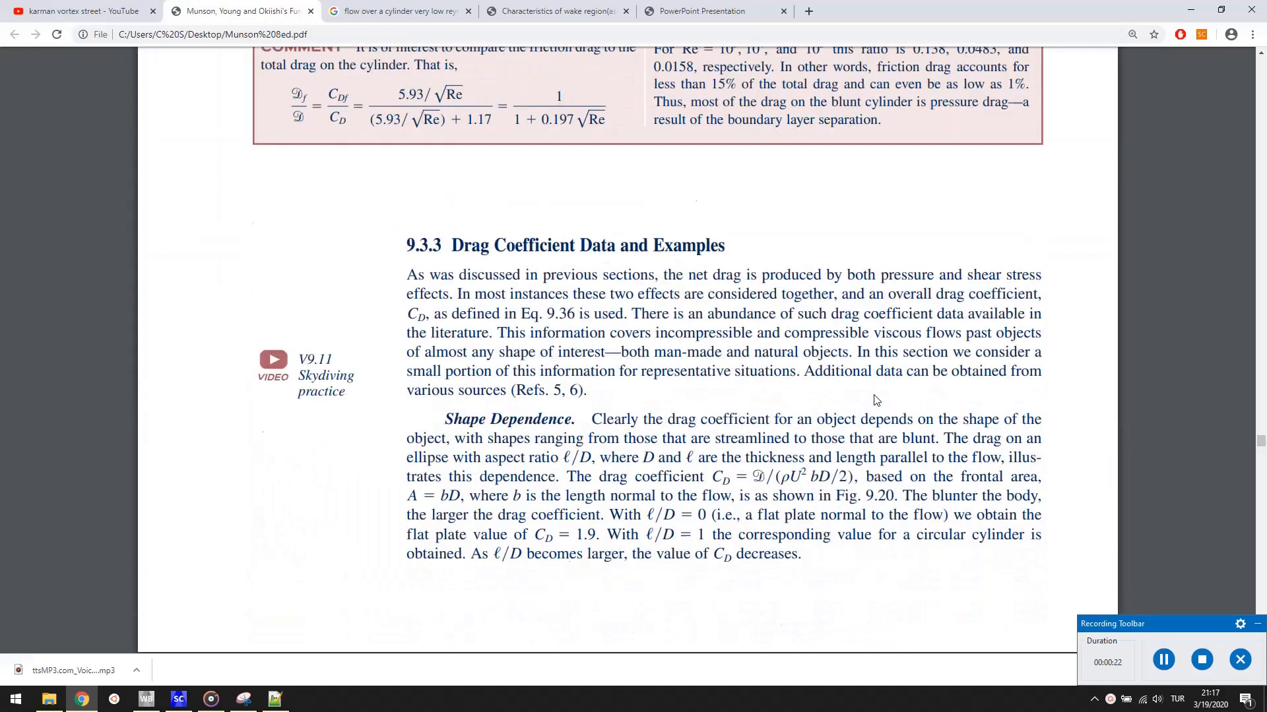
pyautogui.scroll(-3)
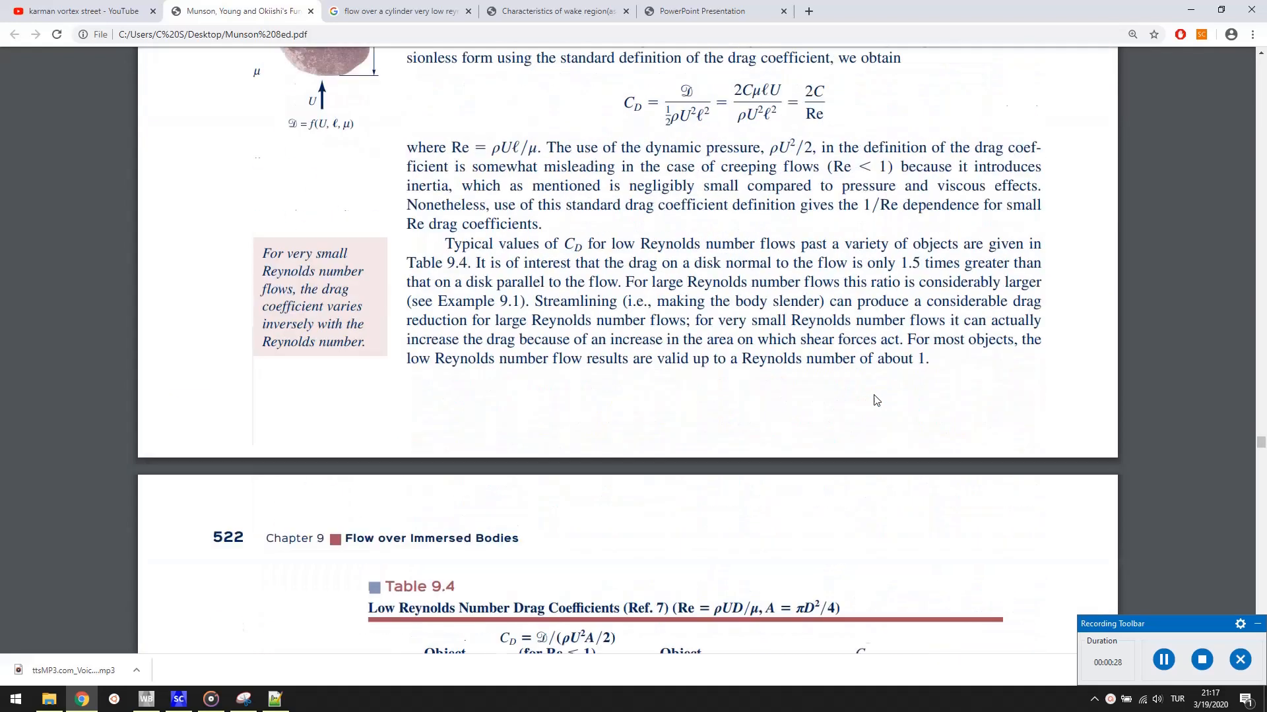
pyautogui.scroll(-3)
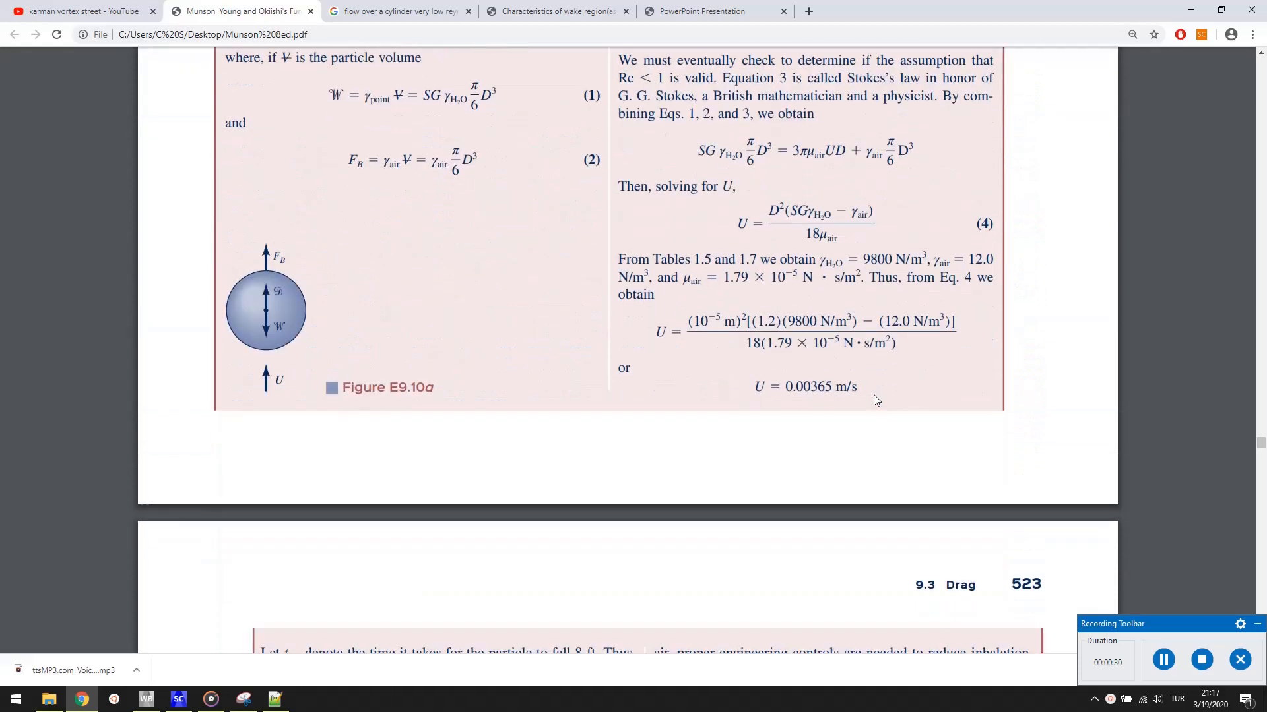
pyautogui.scroll(-3)
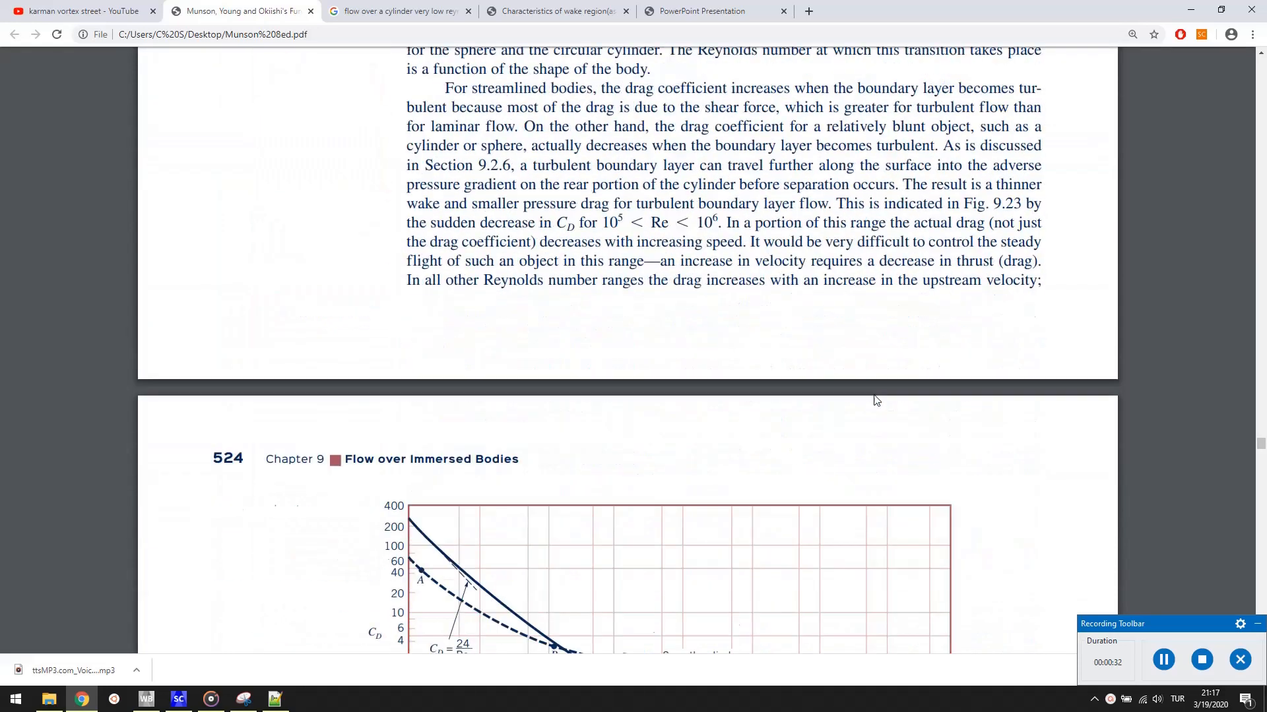
pyautogui.scroll(-3)
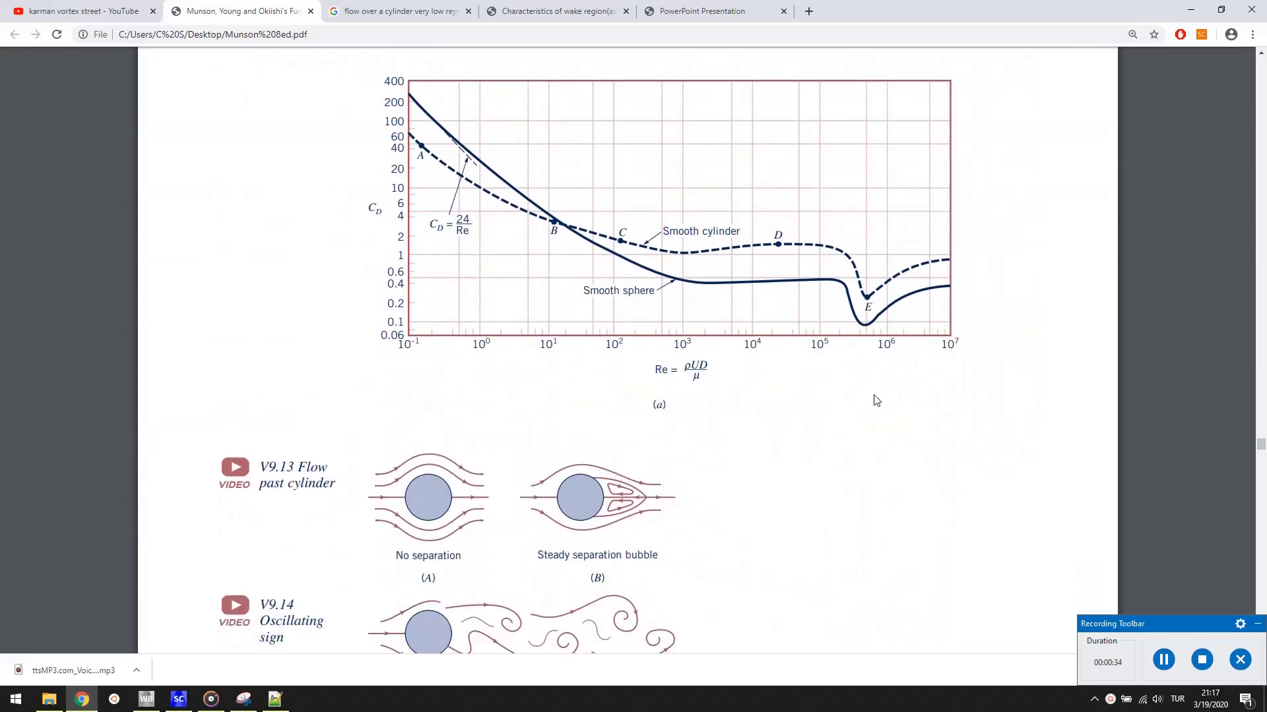